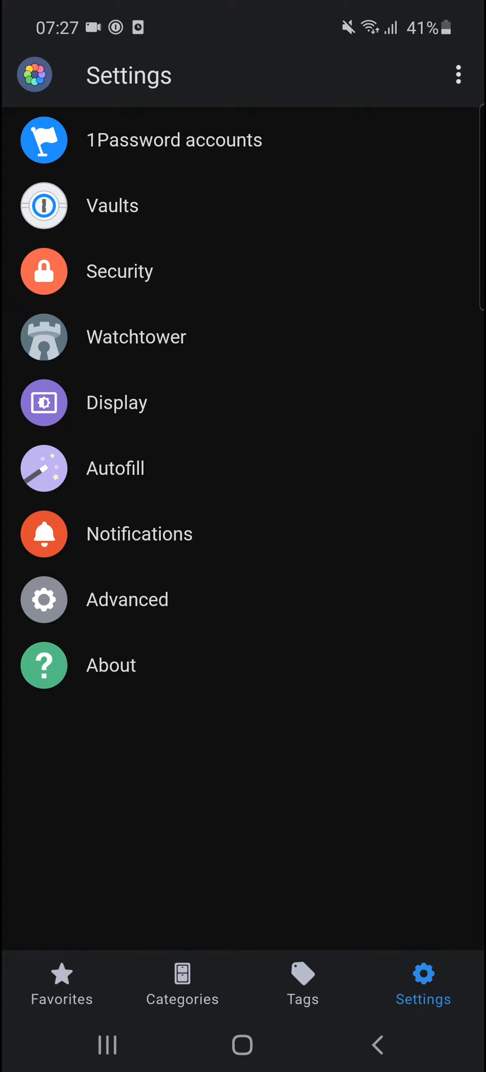
# Browse 1Password's Categories and Favorites tabs, then return to its Settings
pyautogui.click(181, 988)
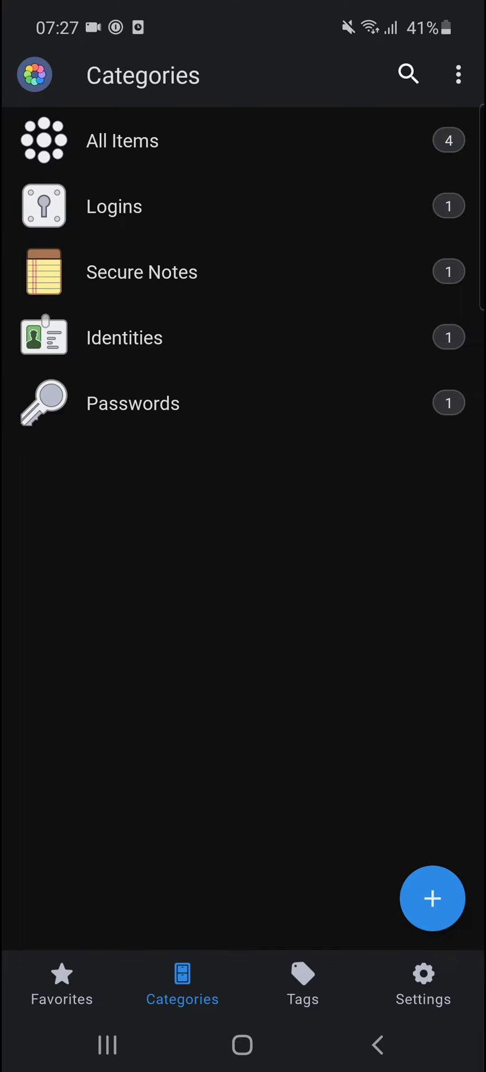
pyautogui.click(61, 985)
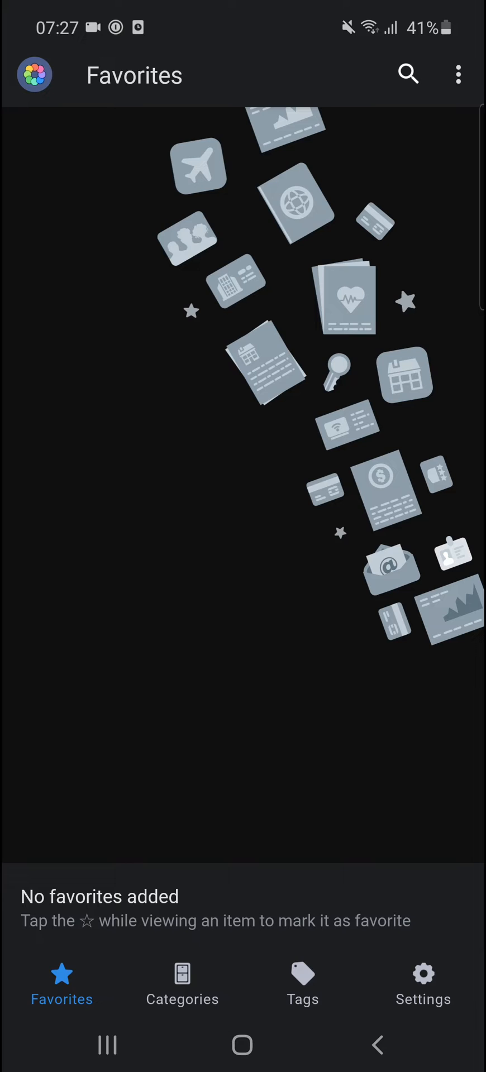
pyautogui.click(181, 986)
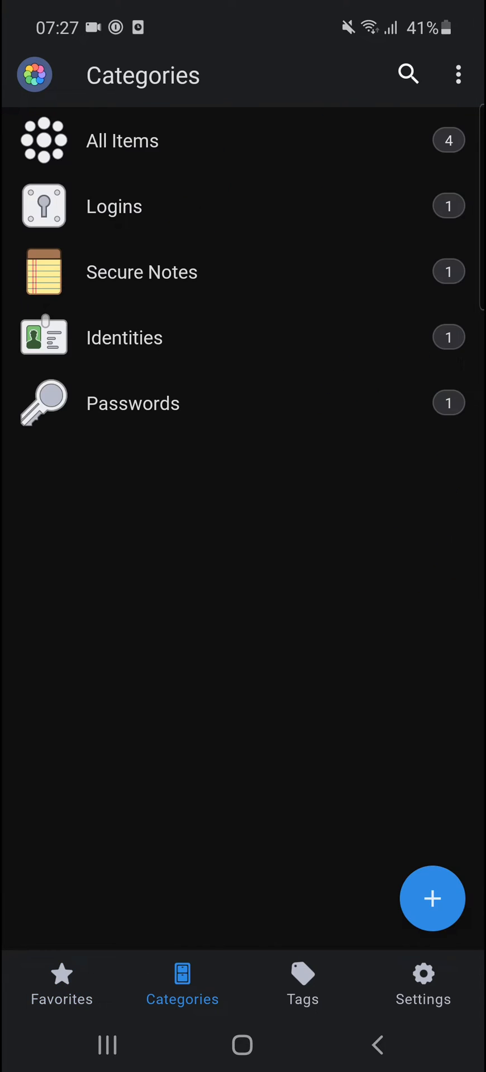
pyautogui.click(422, 986)
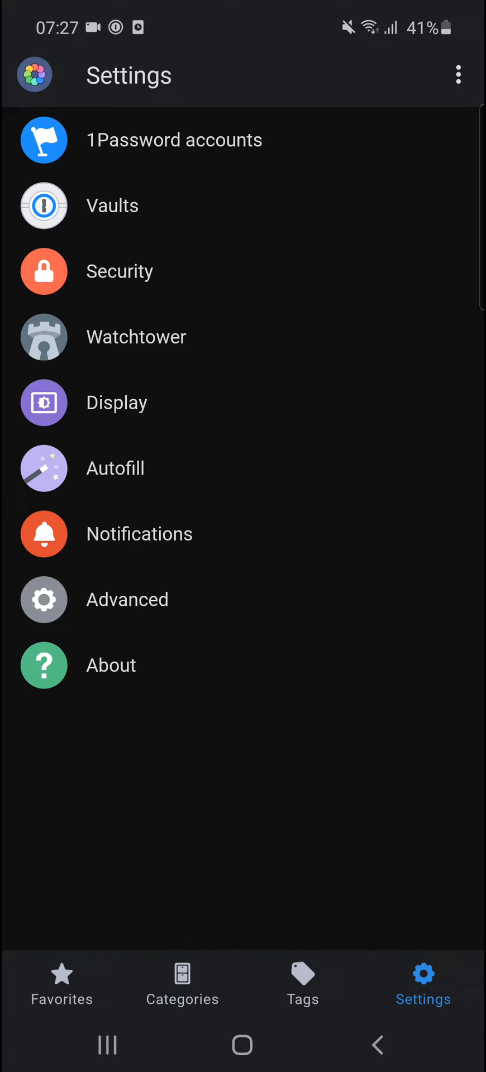
# Pick 1Password as the Android autofill service and unlock it with the master password
pyautogui.click(243, 468)
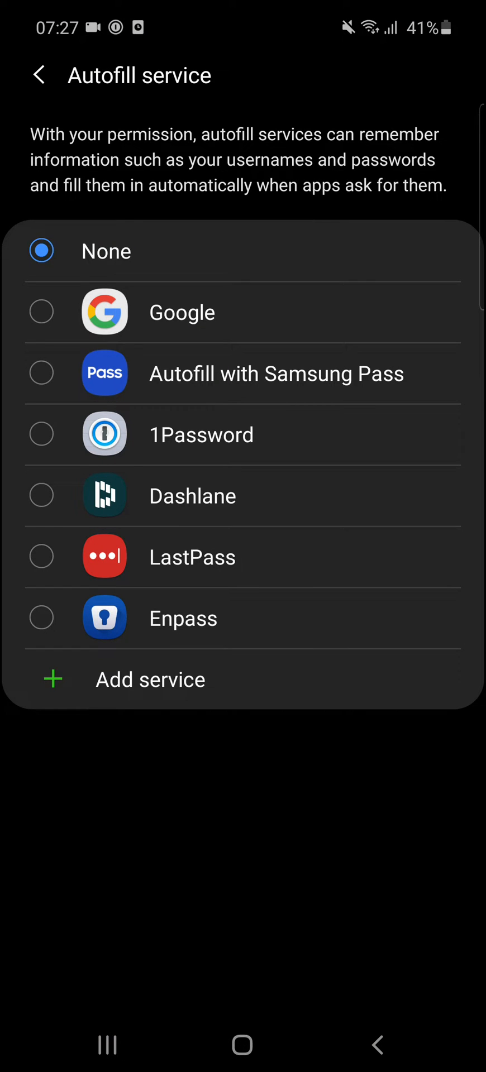
pyautogui.click(201, 434)
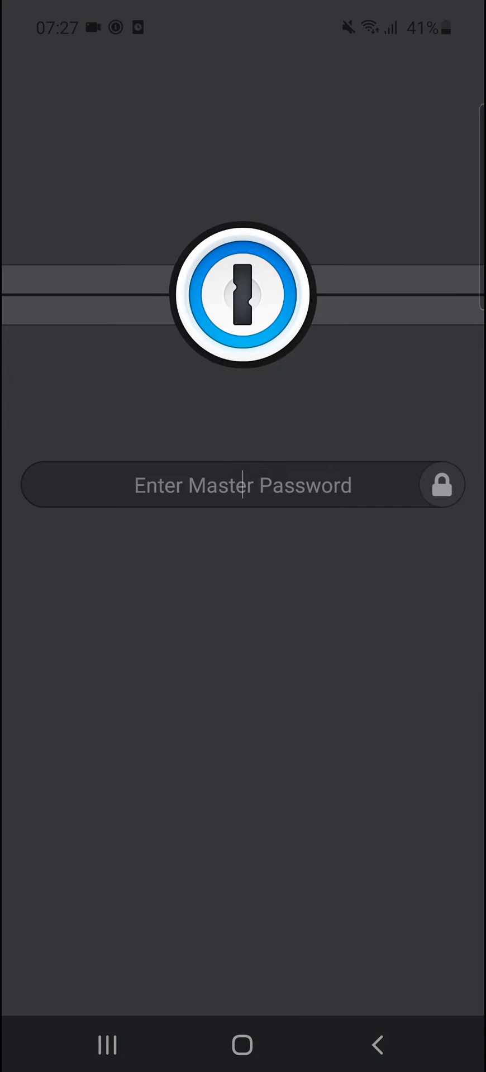
pyautogui.click(242, 484)
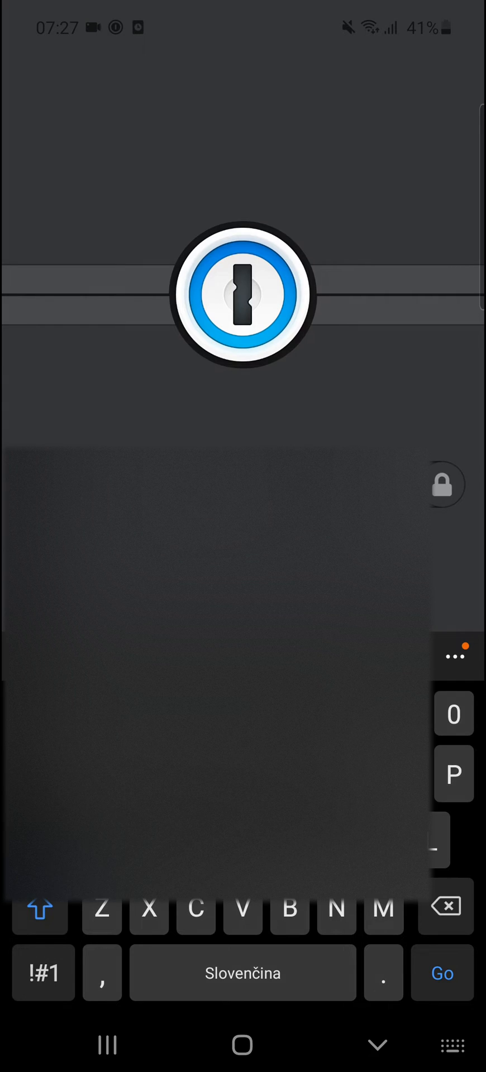
pyautogui.click(39, 910)
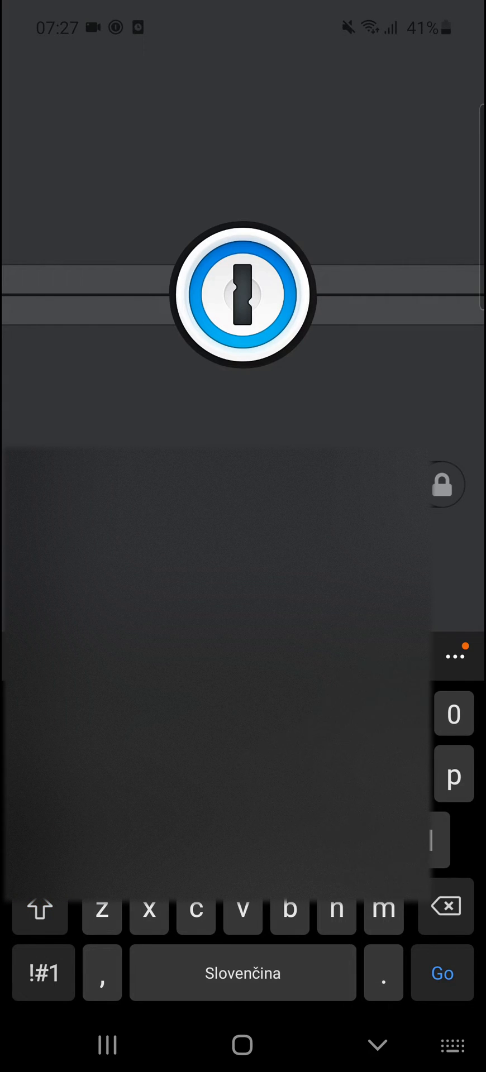
pyautogui.click(44, 973)
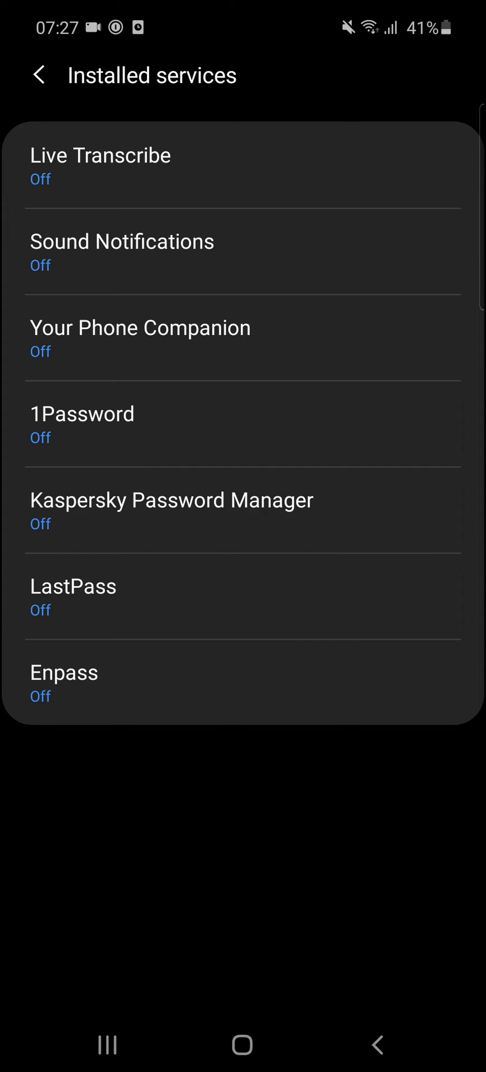
# Turn on the 1Password accessibility service, allow full control, and return to its Autofill settings
pyautogui.click(243, 425)
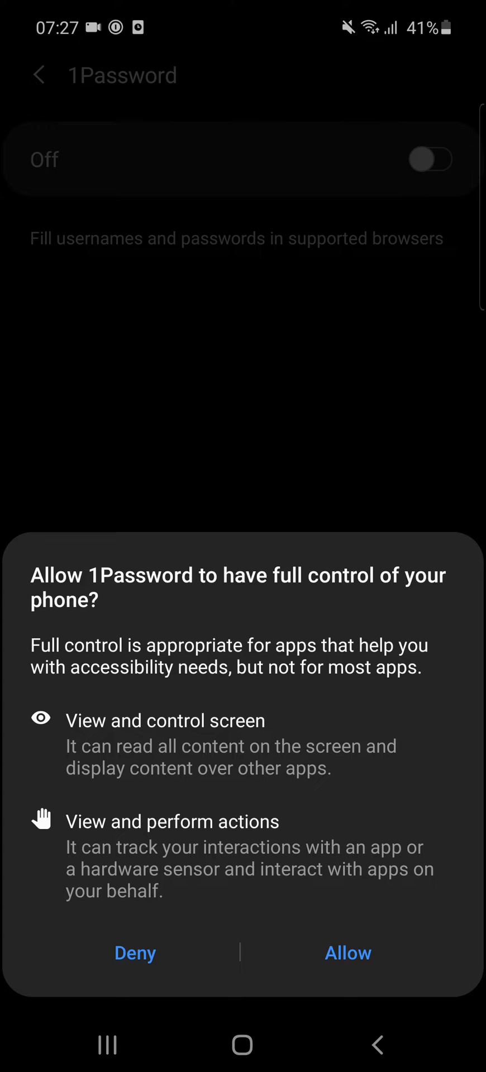
pyautogui.click(347, 953)
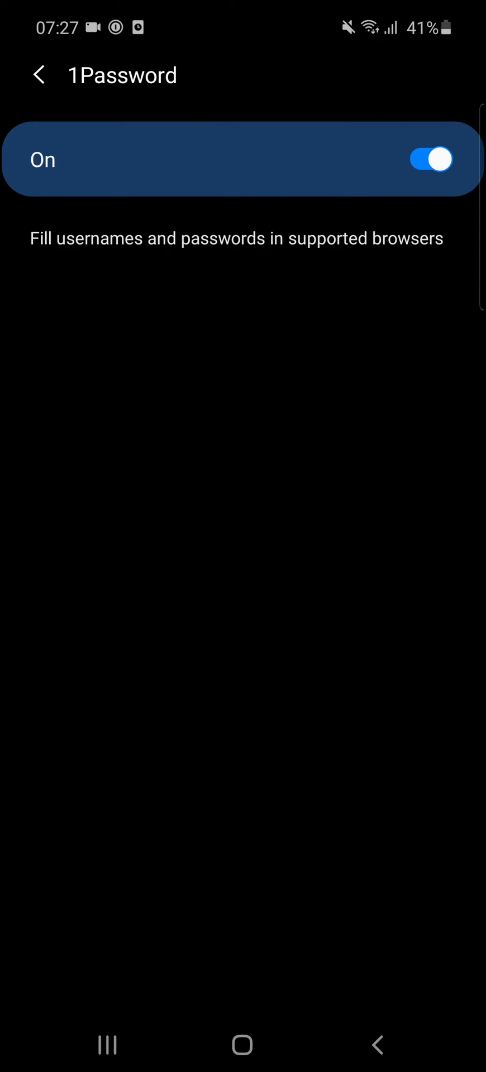
pyautogui.click(39, 75)
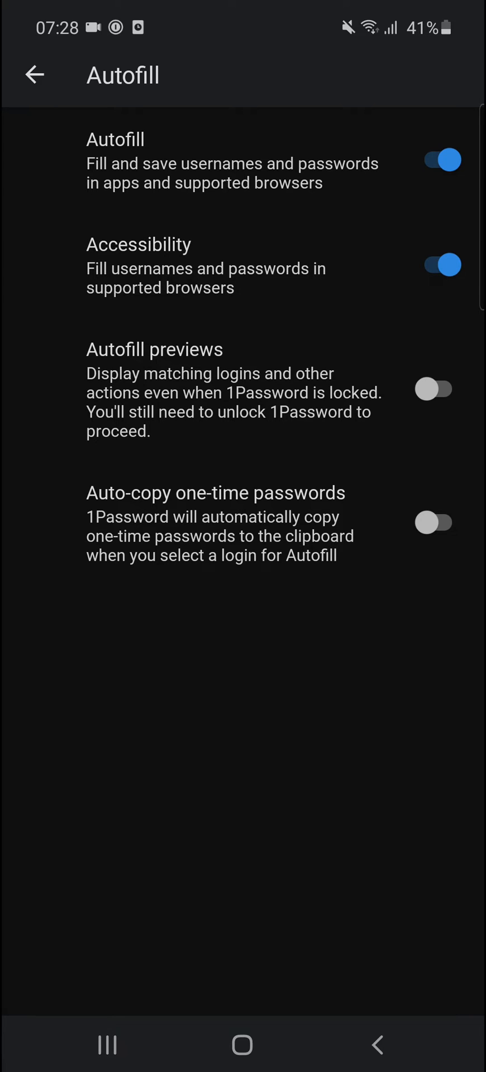
# Leave autofill previews enabled in 1Password's Autofill settings
pyautogui.click(433, 388)
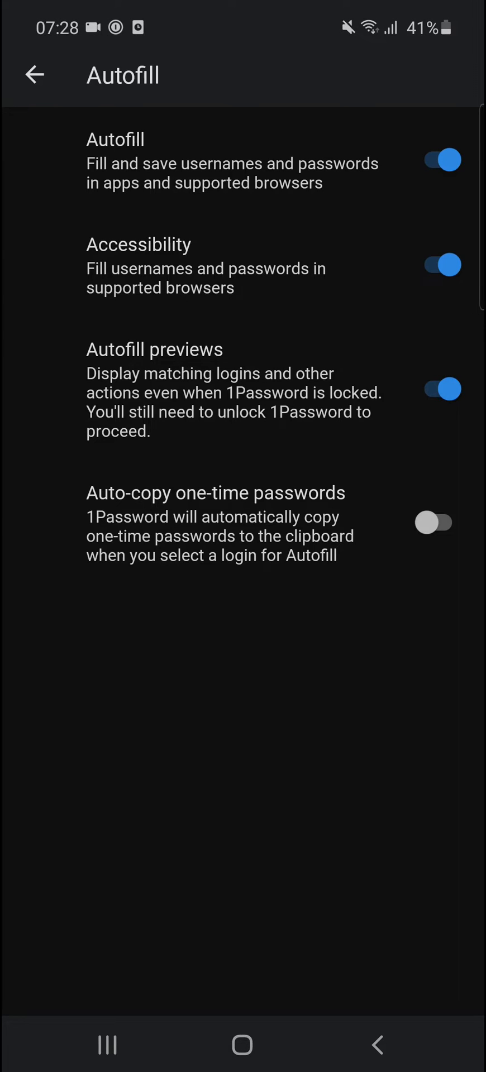
pyautogui.click(433, 389)
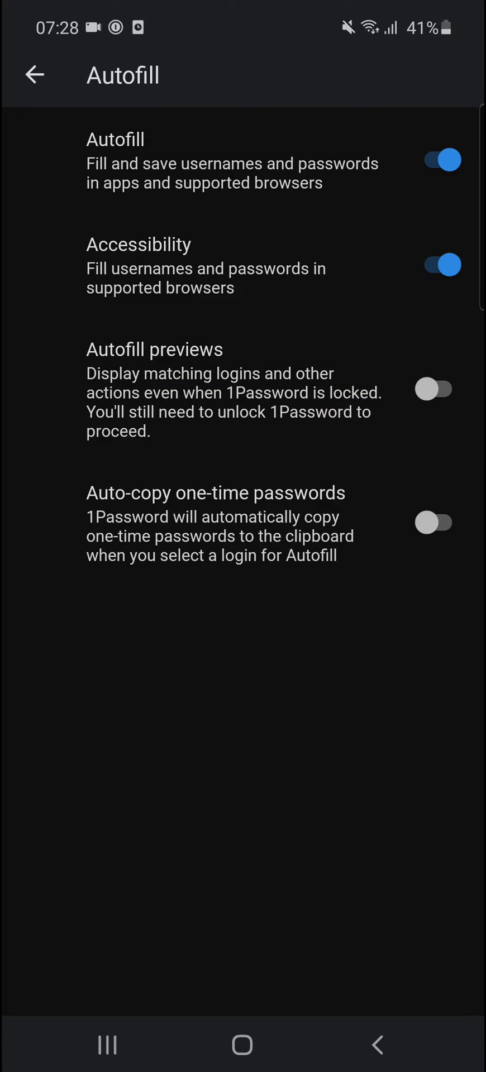
pyautogui.click(433, 389)
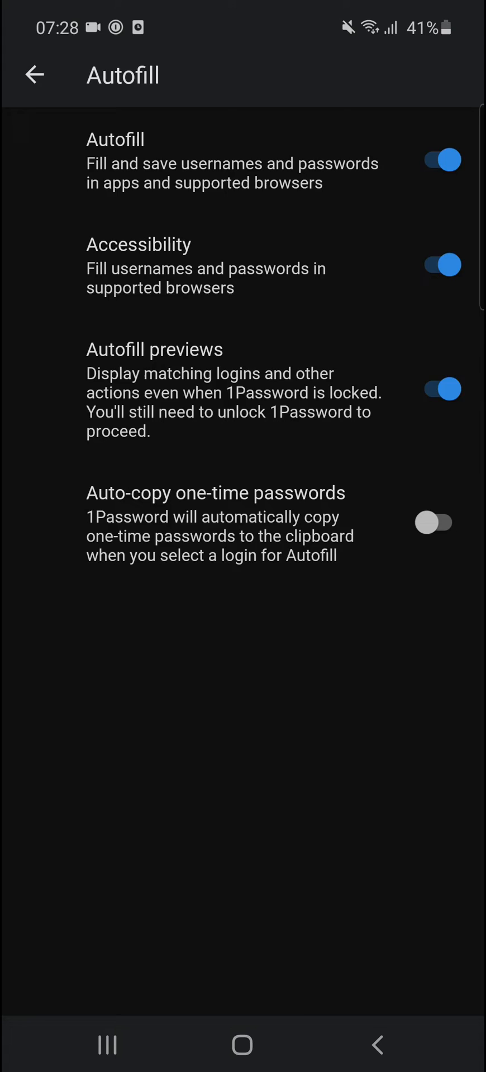
# Review the Vaults, Security, Watchtower and Display settings pages, returning to Settings
pyautogui.click(34, 75)
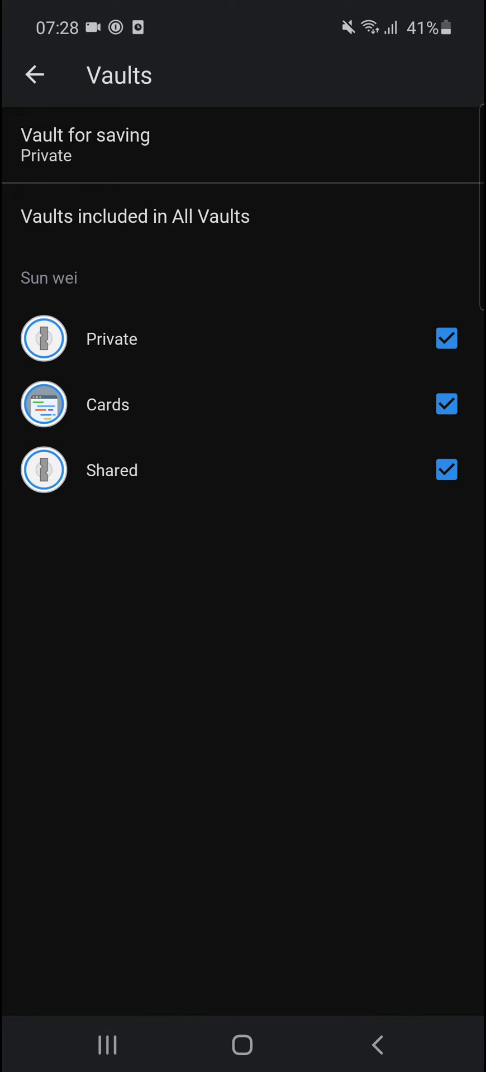
pyautogui.click(33, 74)
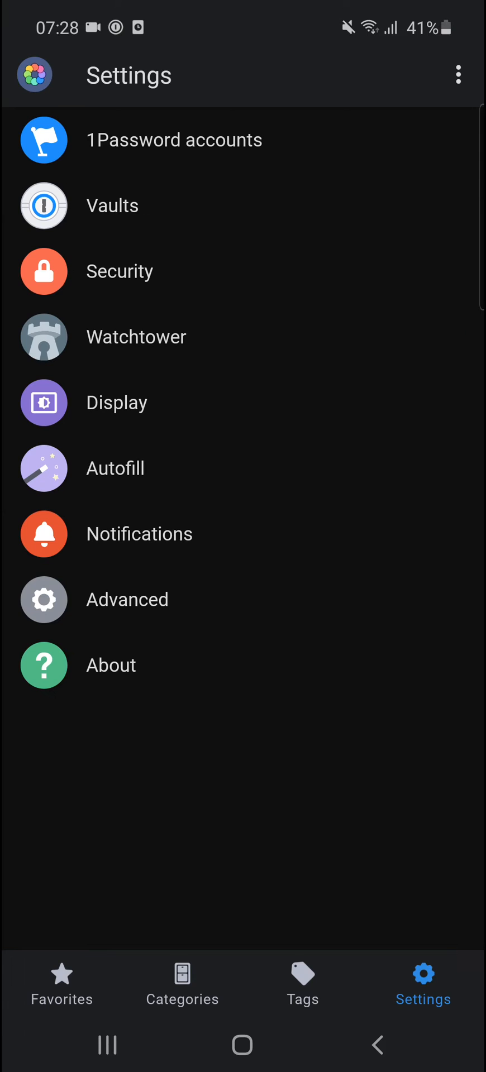
pyautogui.click(119, 271)
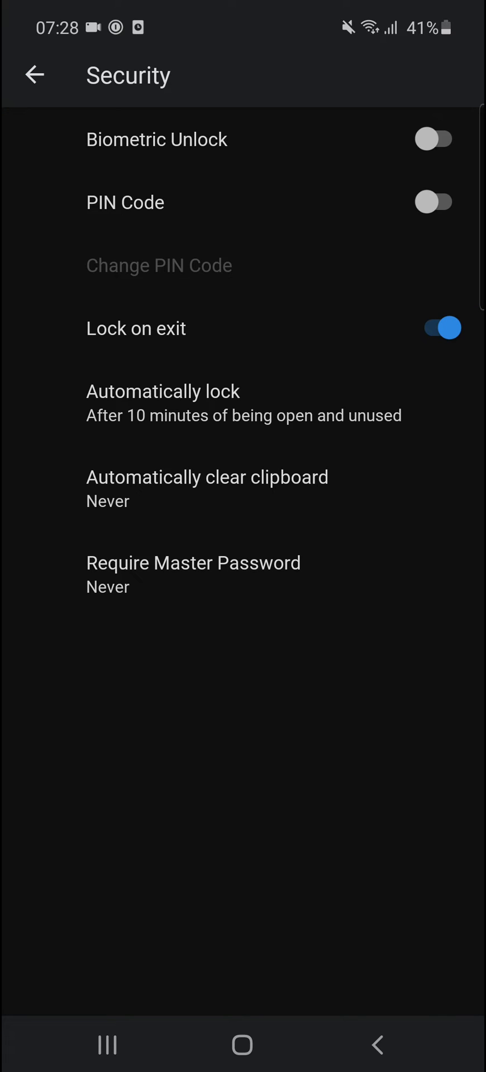
pyautogui.click(33, 73)
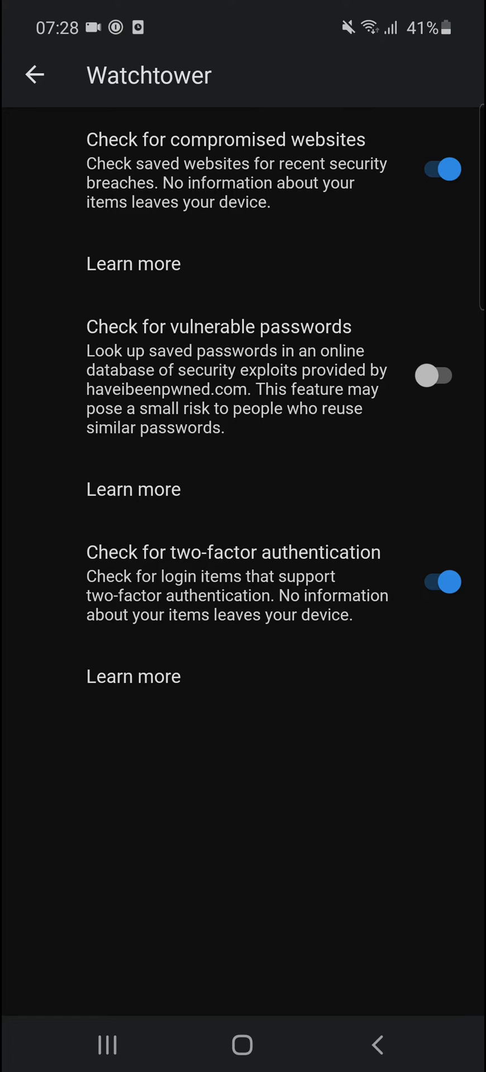
pyautogui.click(32, 73)
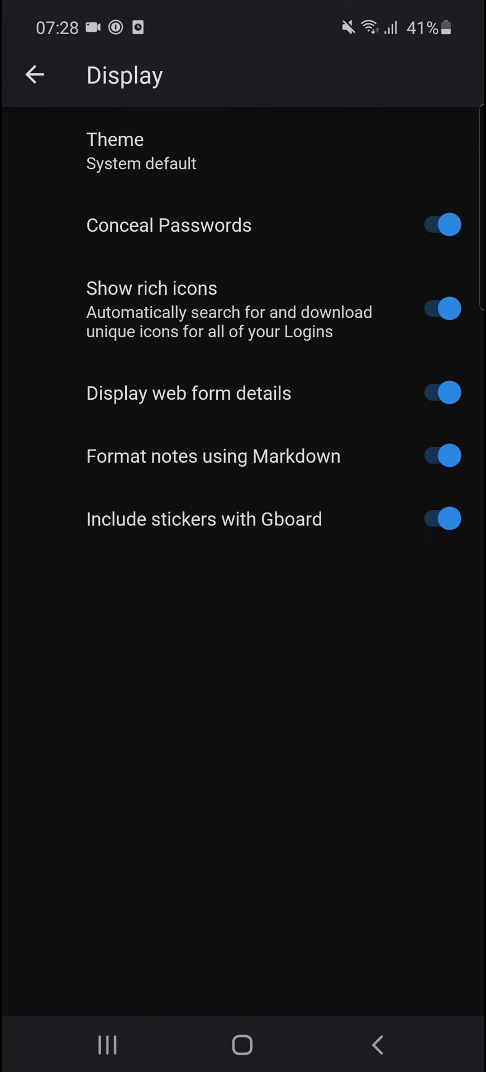
pyautogui.click(33, 75)
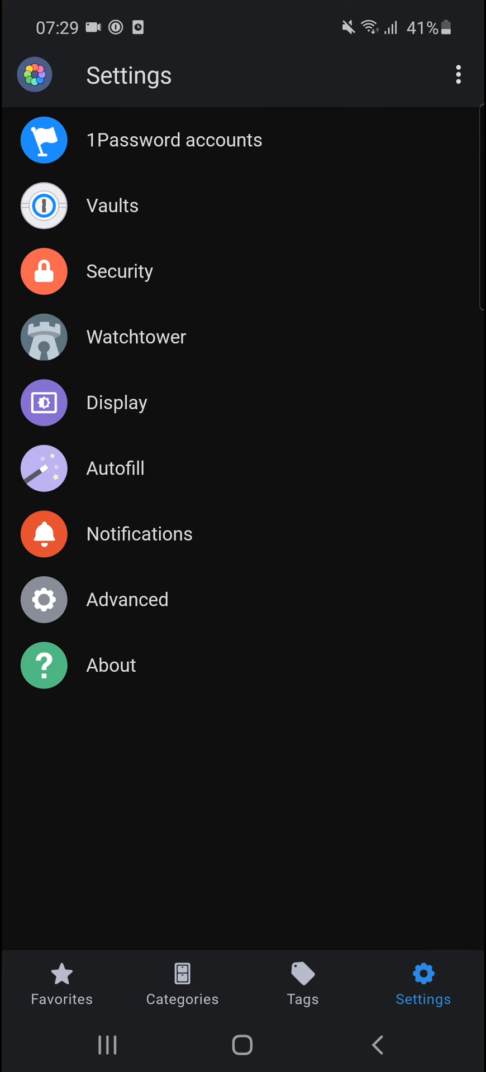
# Create a new Login item titled 'Facebook' from the Categories view
pyautogui.click(181, 986)
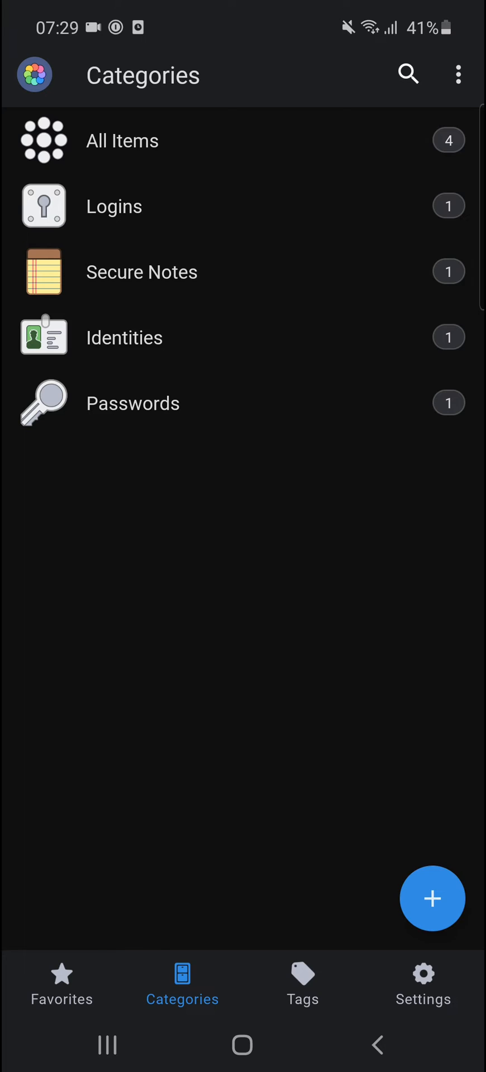
pyautogui.click(431, 898)
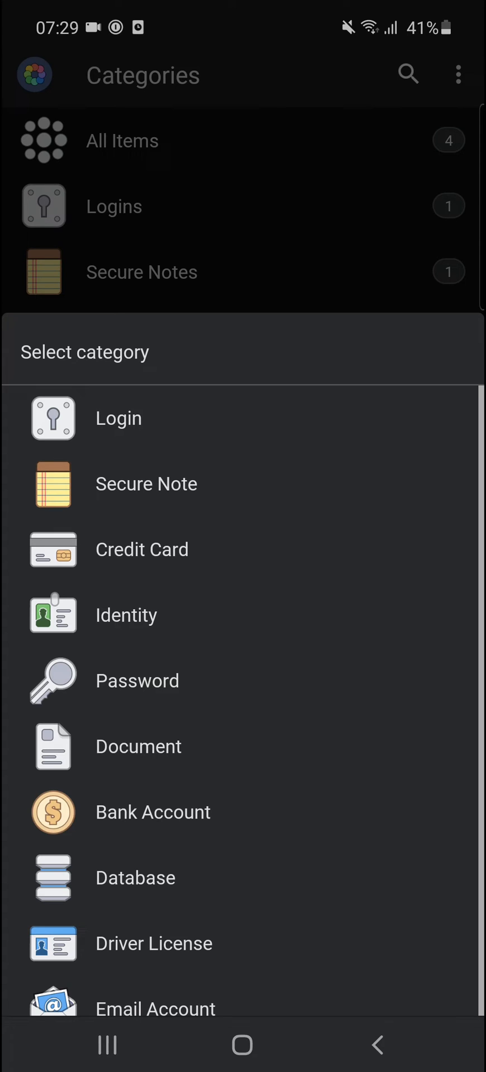
pyautogui.click(117, 418)
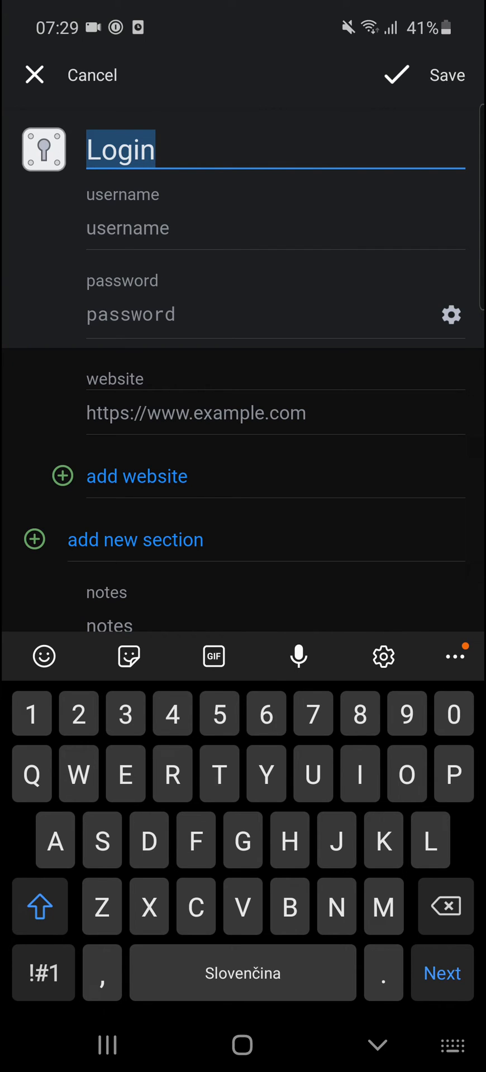
pyautogui.click(274, 228)
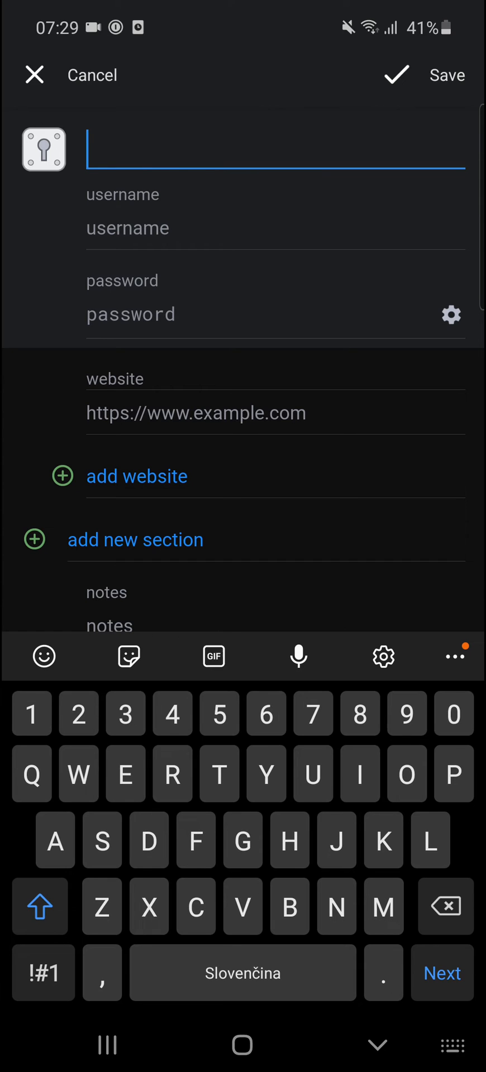
pyautogui.write('Faceboo')
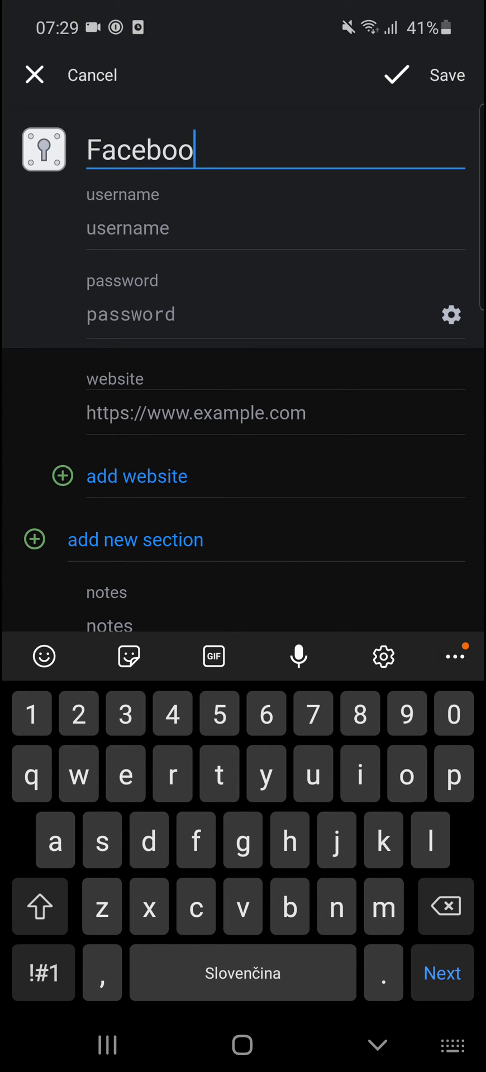
pyautogui.write('k')
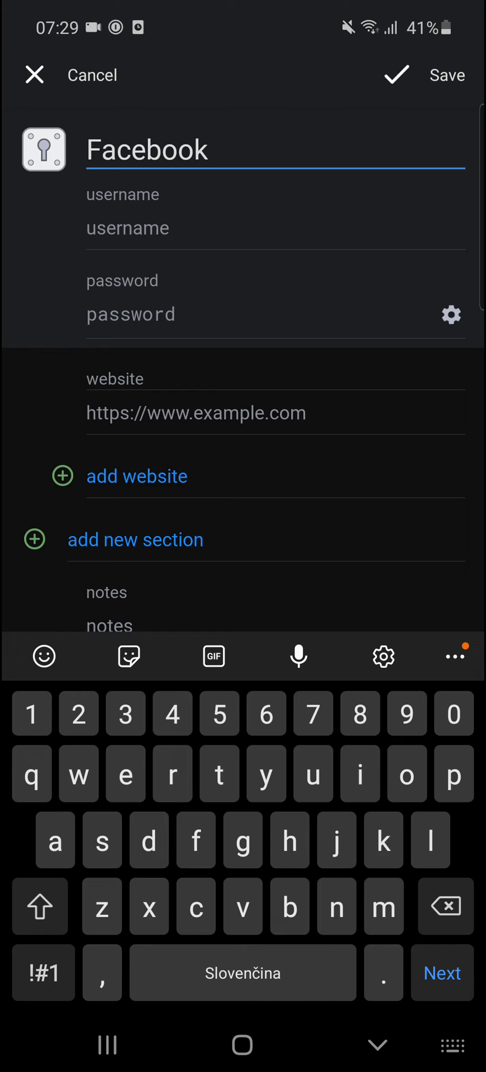
pyautogui.click(274, 412)
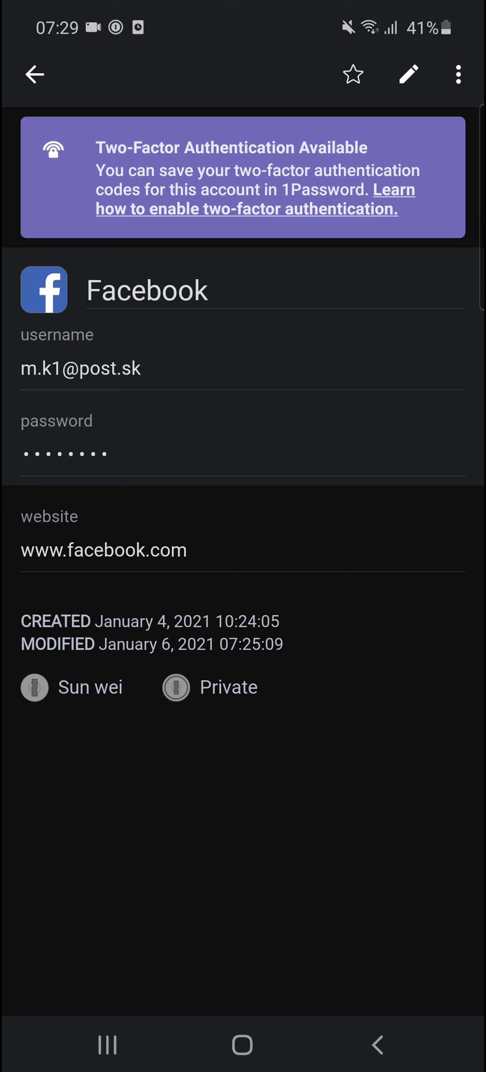
# Return to the Logins list and leave 1Password for the home screen
pyautogui.click(33, 75)
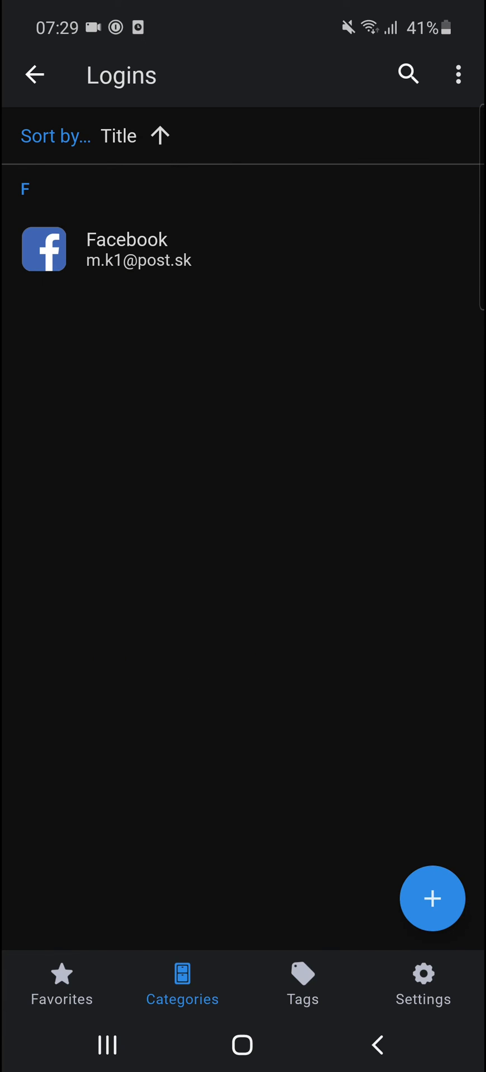
pyautogui.press('HOME')
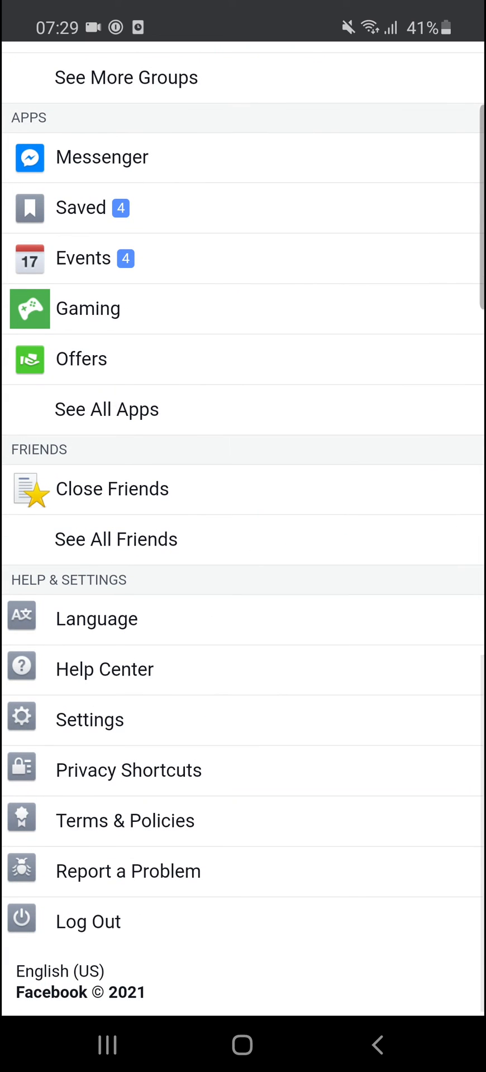
# Log out of Facebook, remove the saved account from the device, and focus the email field
pyautogui.click(87, 921)
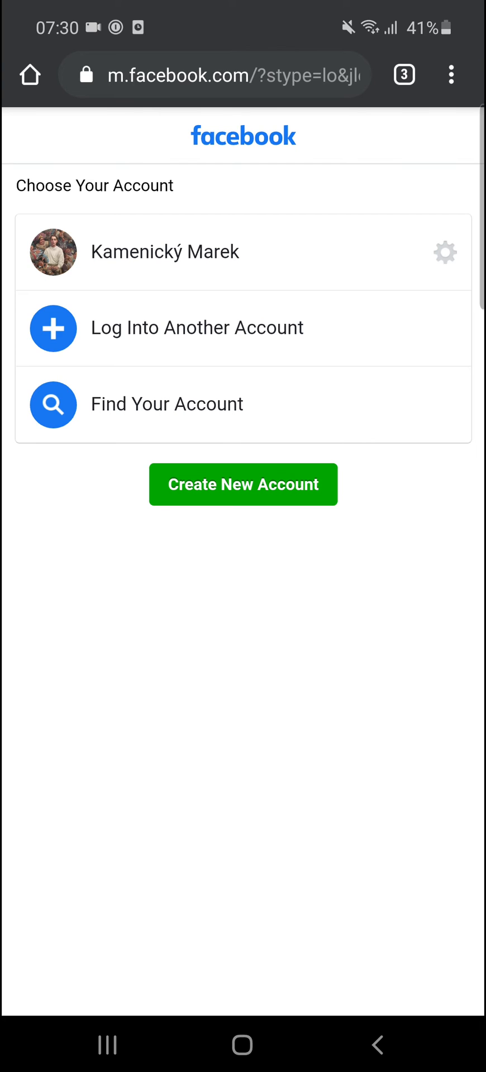
pyautogui.click(445, 251)
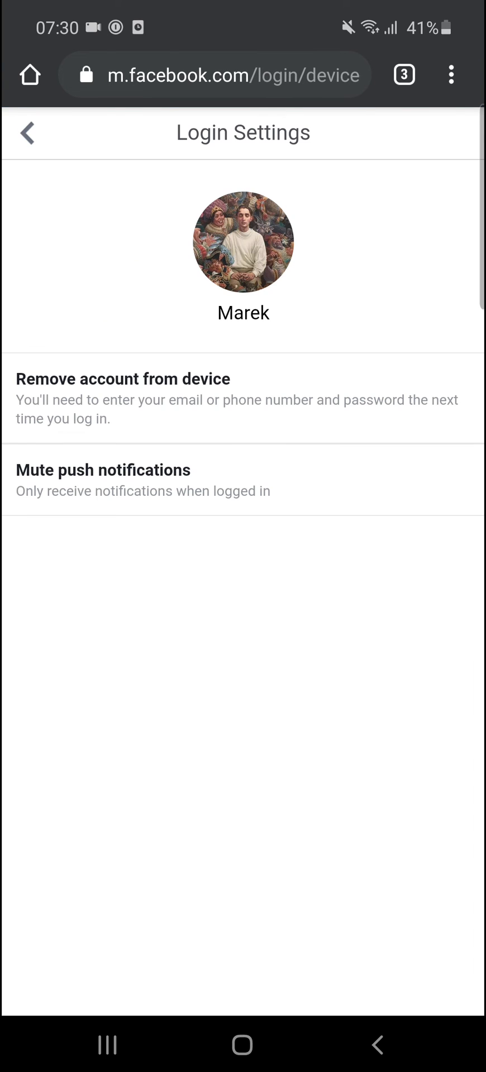
pyautogui.click(123, 379)
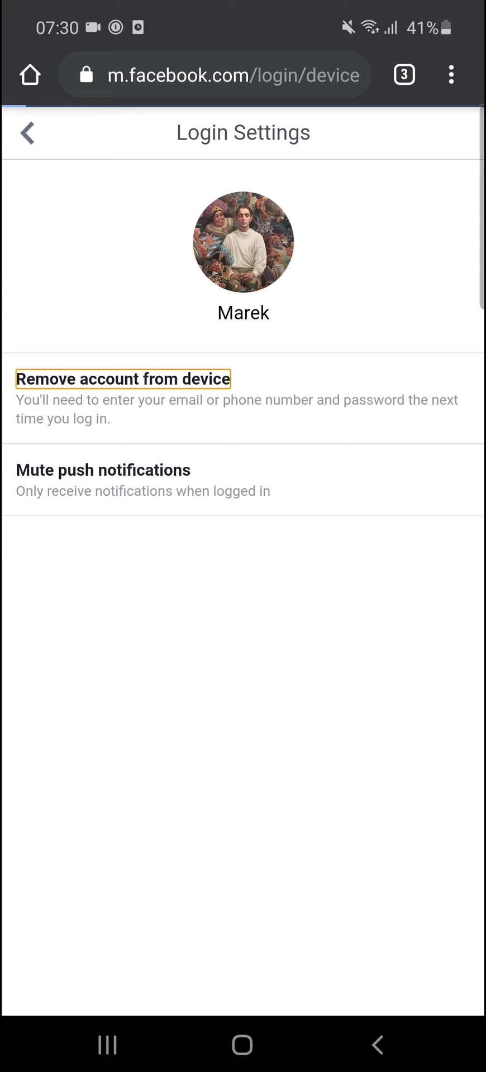
pyautogui.click(122, 379)
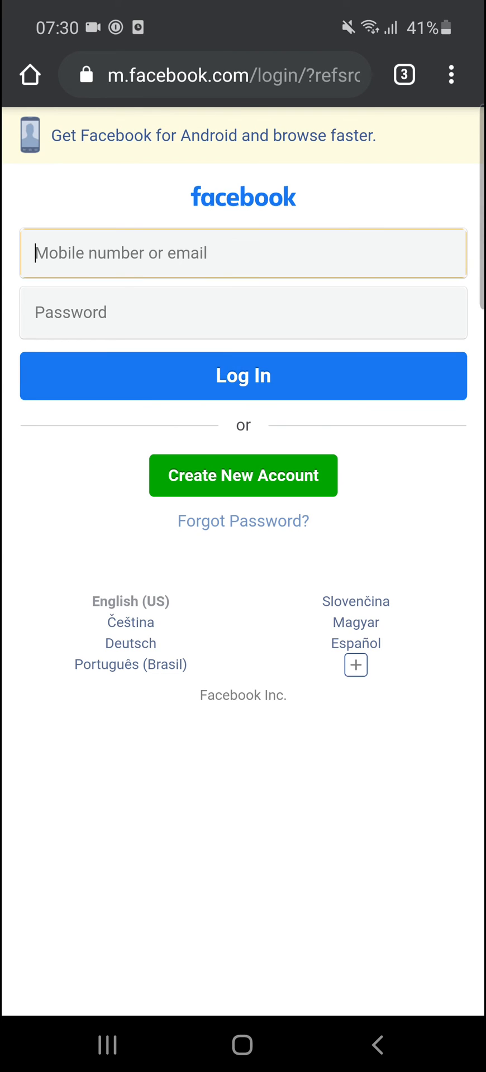
pyautogui.click(243, 253)
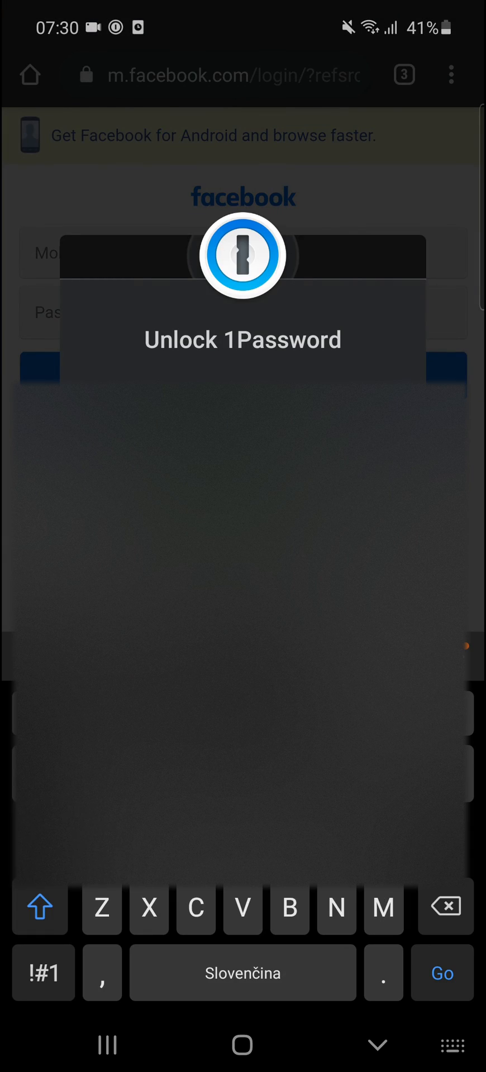
# Unlock 1Password from the email field and choose the saved Facebook login to fill
pyautogui.click(40, 909)
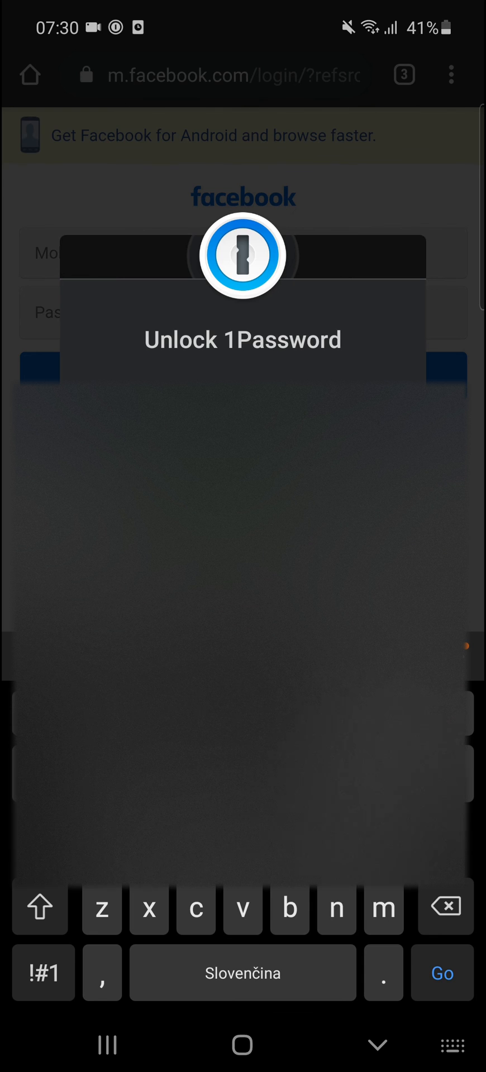
pyautogui.click(42, 973)
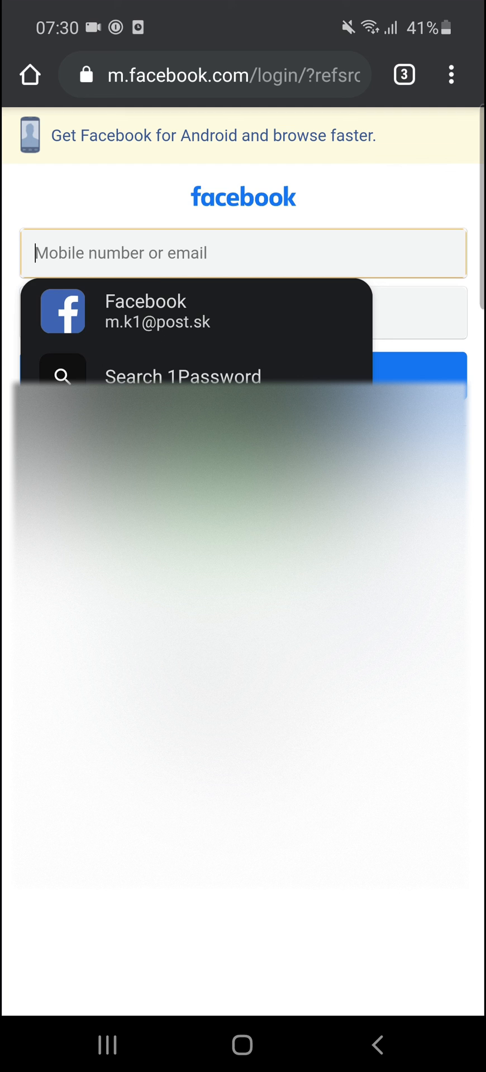
pyautogui.click(182, 377)
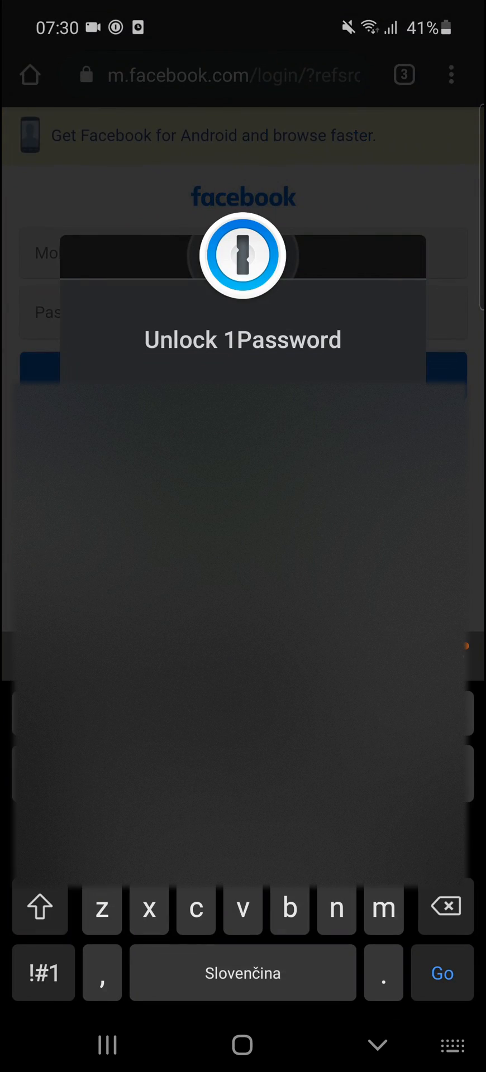
pyautogui.click(39, 908)
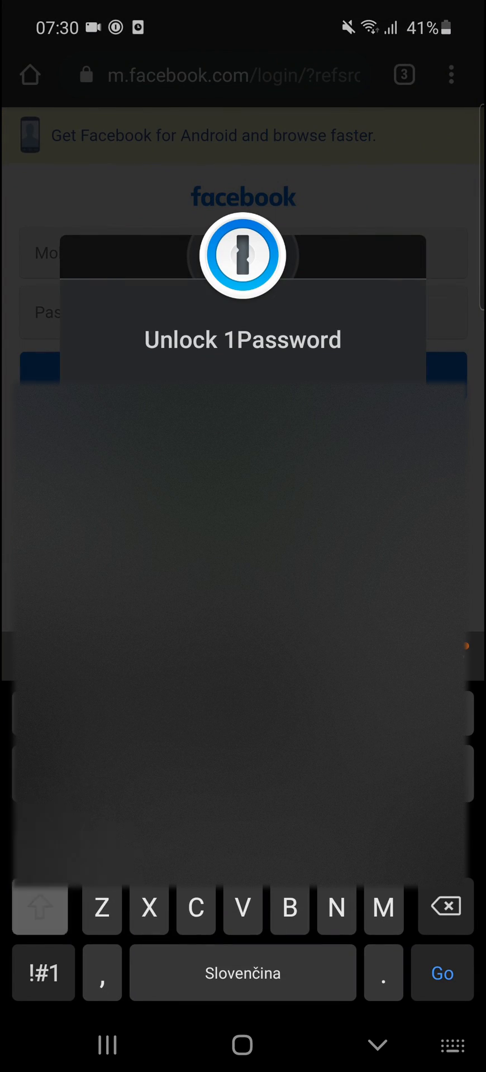
pyautogui.click(40, 908)
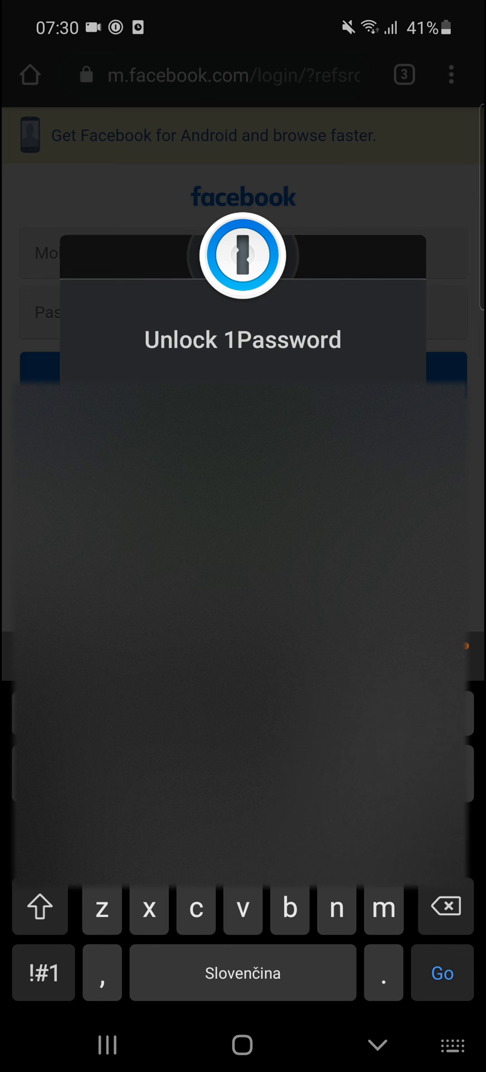